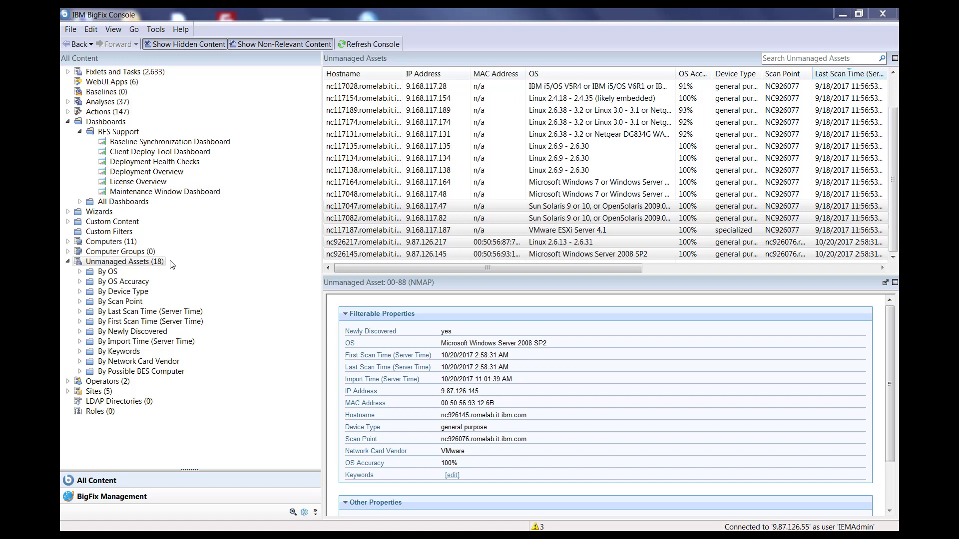
Step: Launch Install IBM BigFix Client on the five selected unmanaged assets
left_click(450, 218)
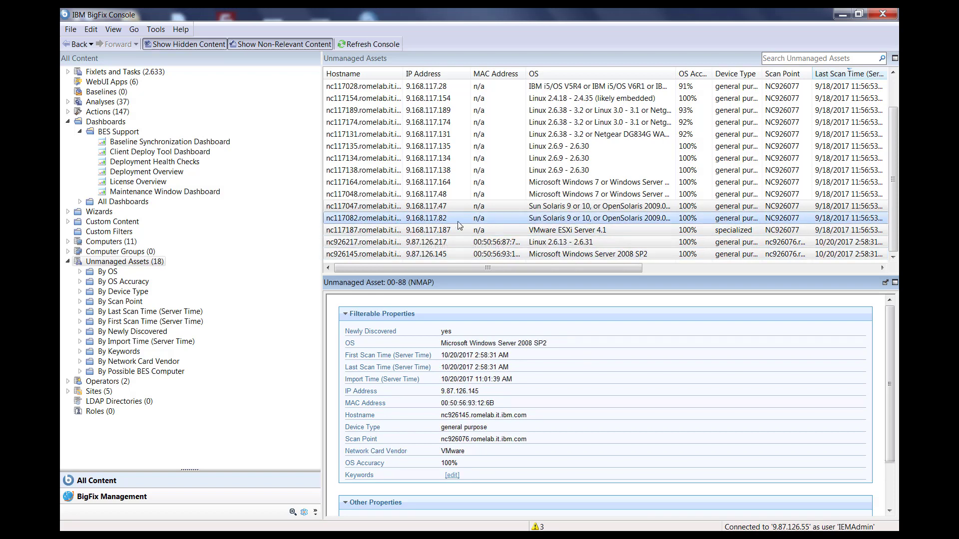
right_click(459, 218)
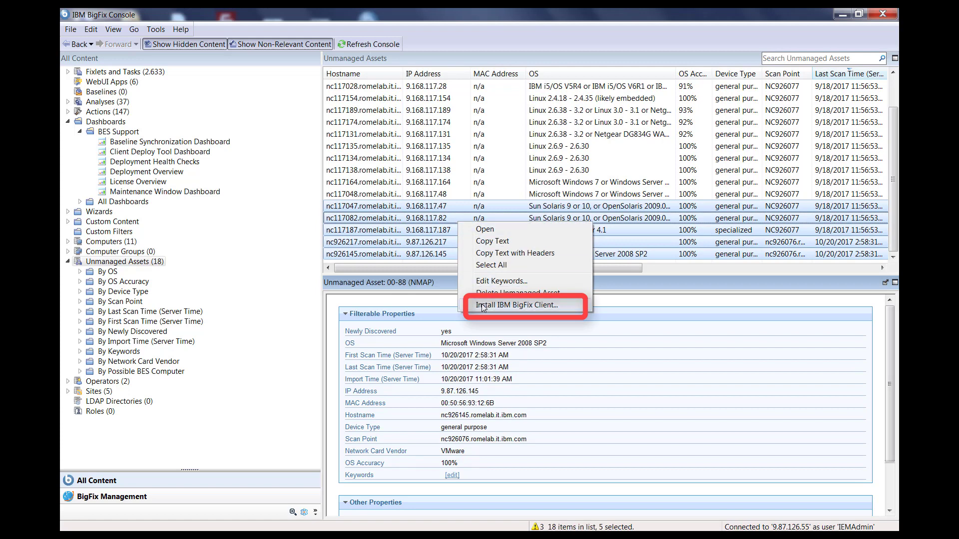
mouse_move(563, 309)
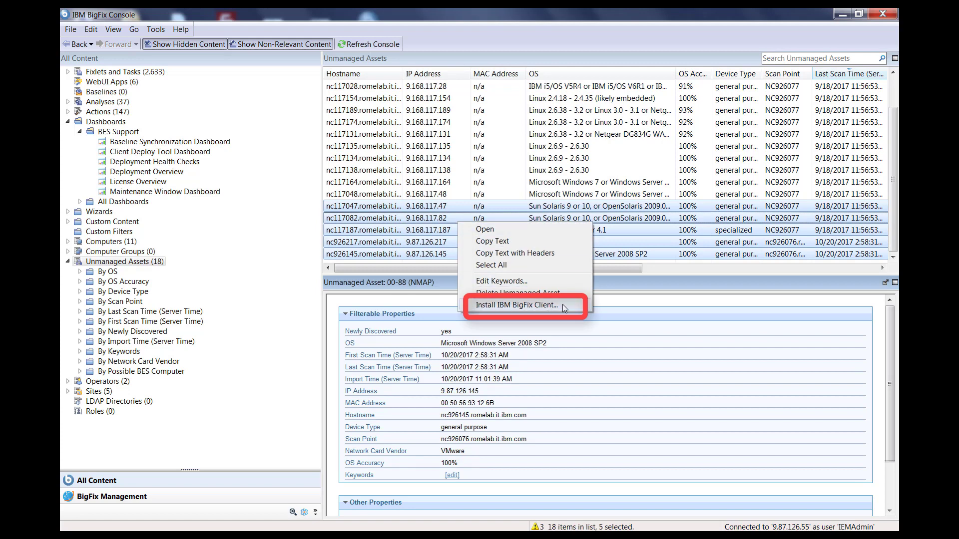
left_click(519, 305)
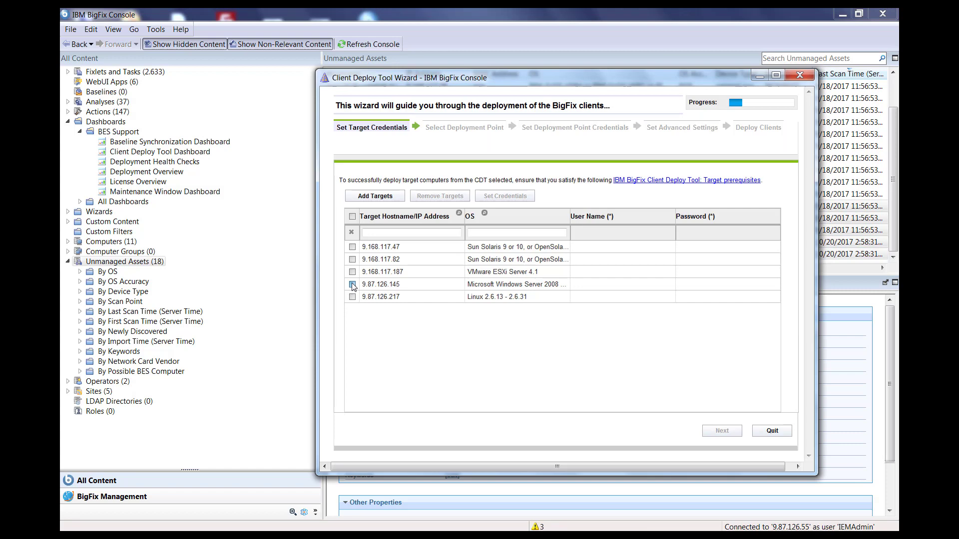
Step: Give the Windows Server 2008 target Administrator credentials with its password
left_click(353, 285)
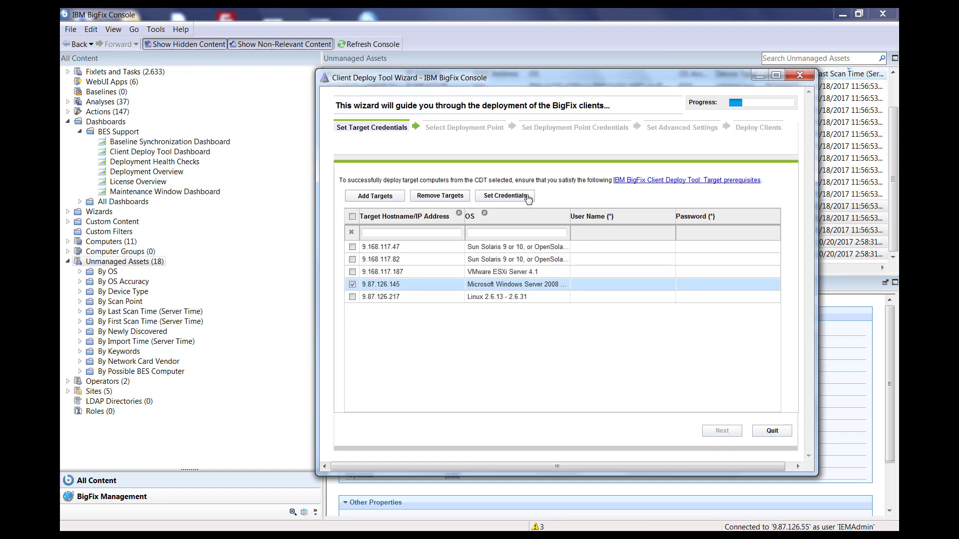
left_click(503, 196)
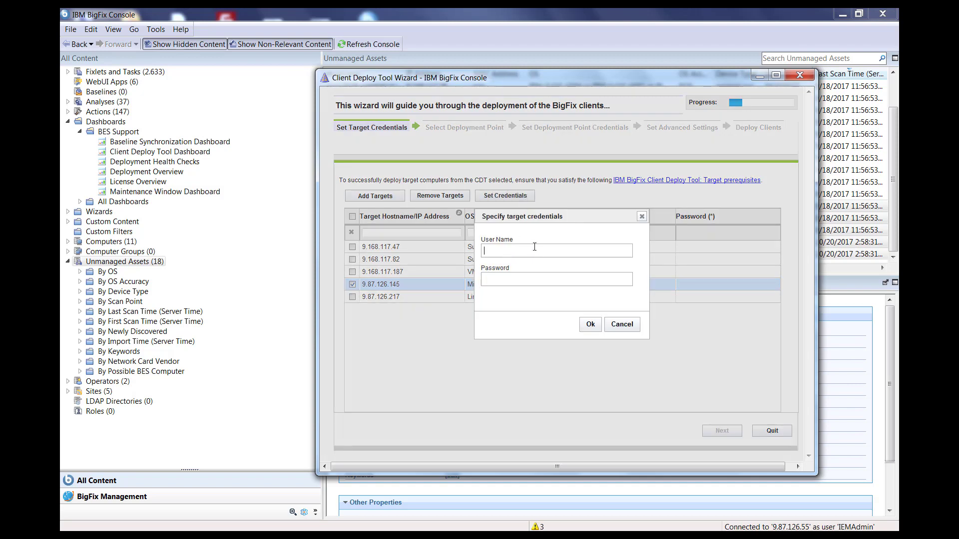
type("Admi")
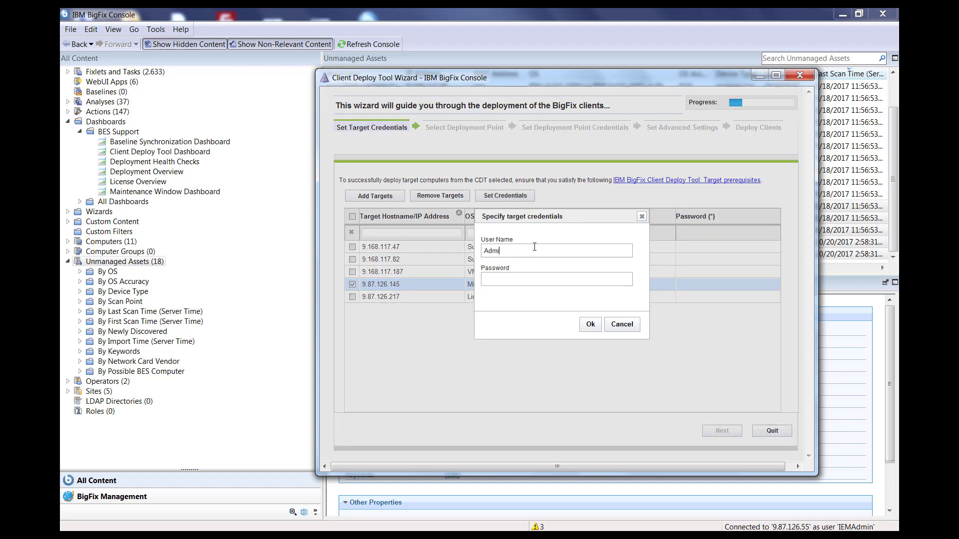
type("nistrator")
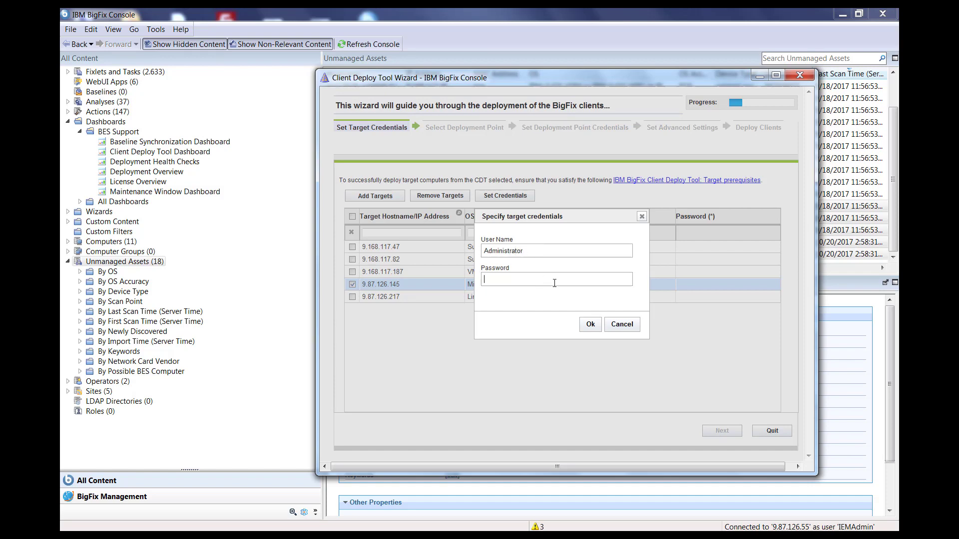
type("•")
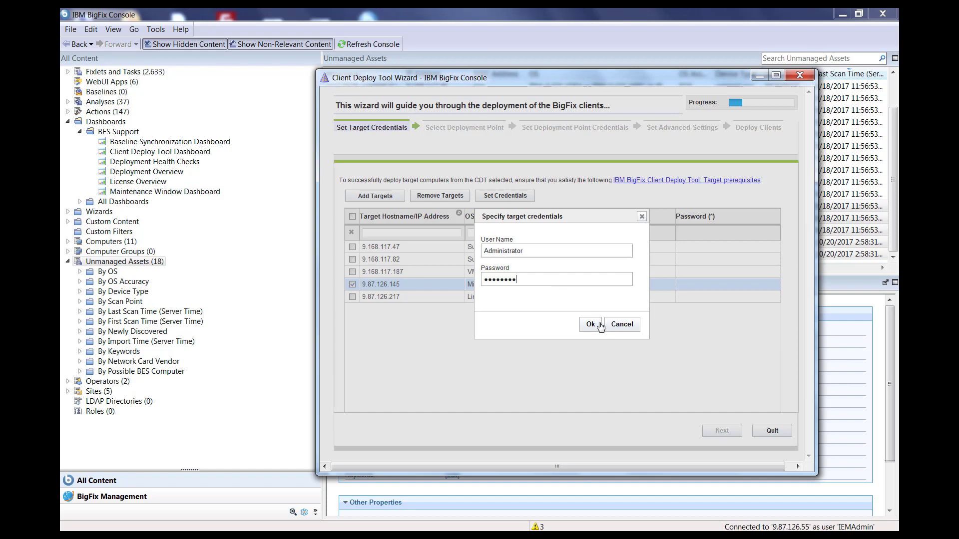
left_click(589, 323)
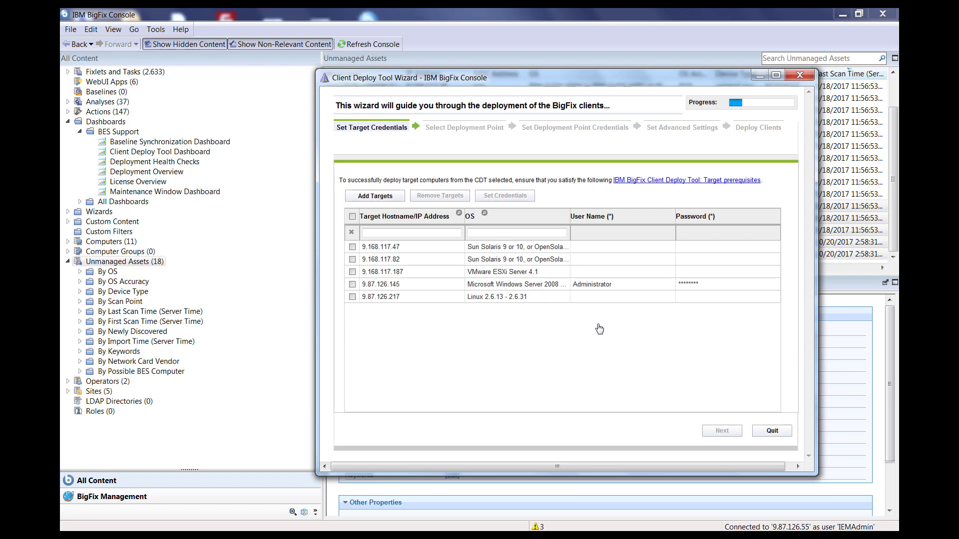
Step: Give the remaining targets, including the two Solaris ones, root credentials
left_click(504, 195)
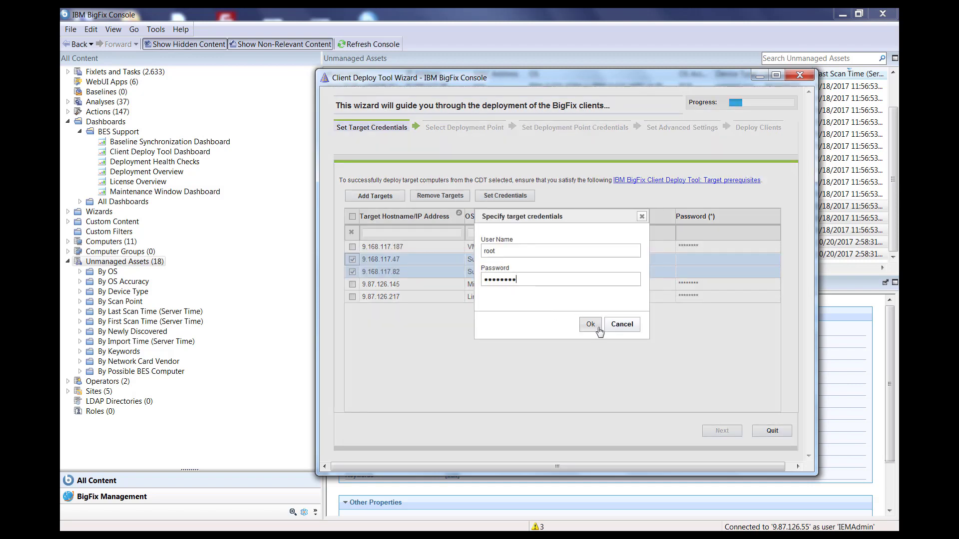
left_click(589, 324)
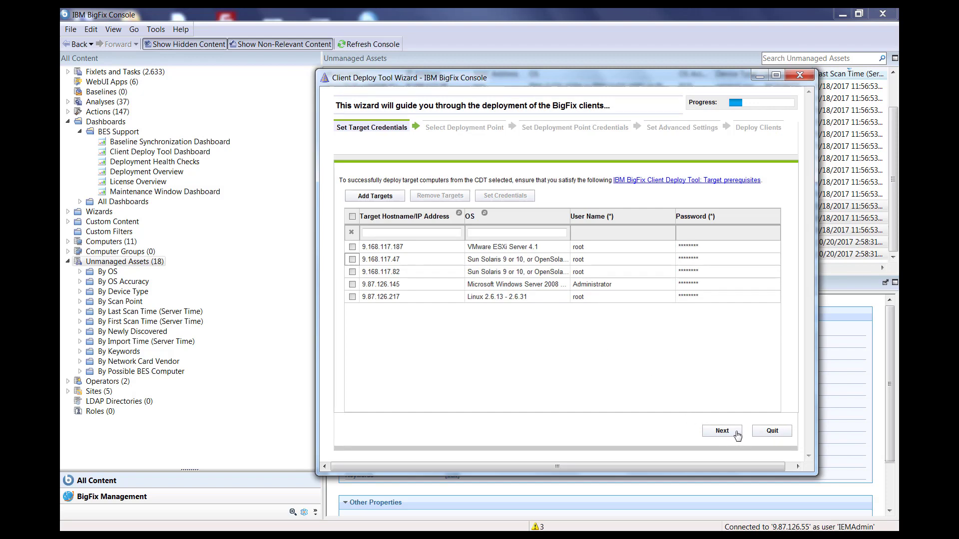
Step: Move to deployment points and select the Windows Server 2008 target 9.87.126.145
left_click(721, 430)
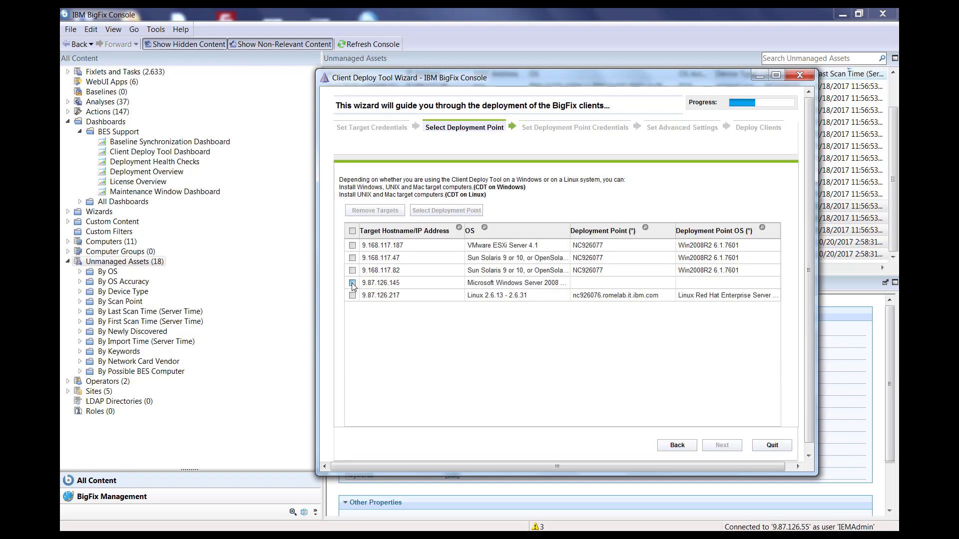
left_click(352, 283)
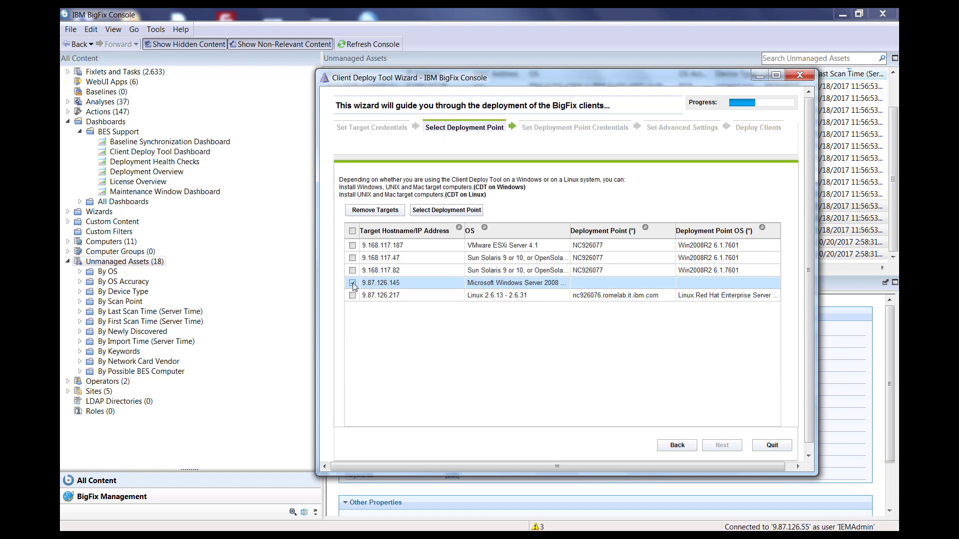
left_click(353, 282)
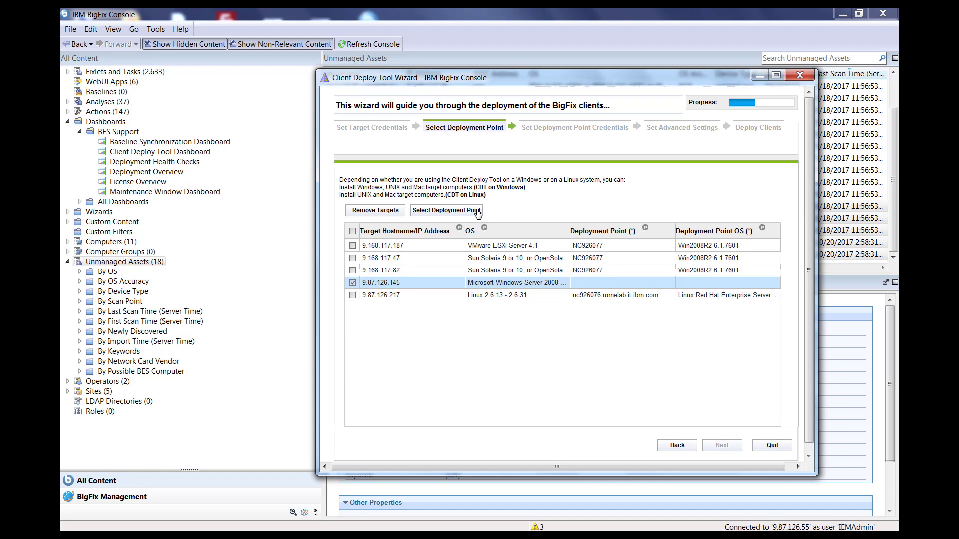
left_click(445, 210)
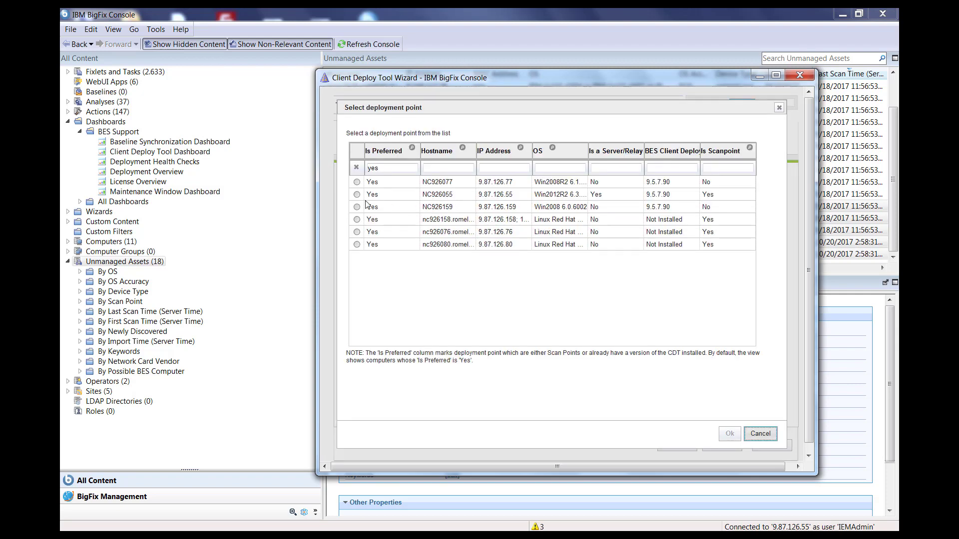
Step: Assign NC926055 as its deployment point and continue to deployment point credentials
left_click(358, 195)
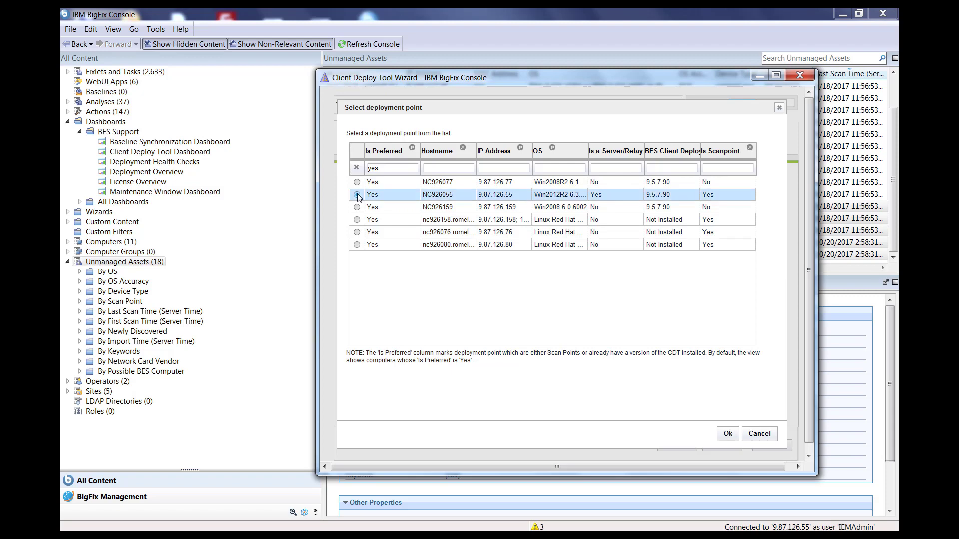
left_click(356, 195)
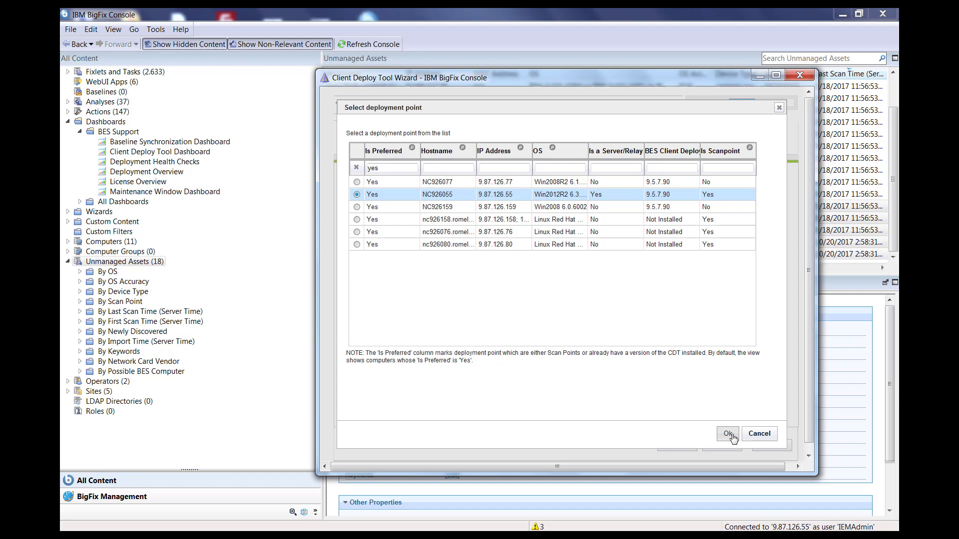
left_click(727, 433)
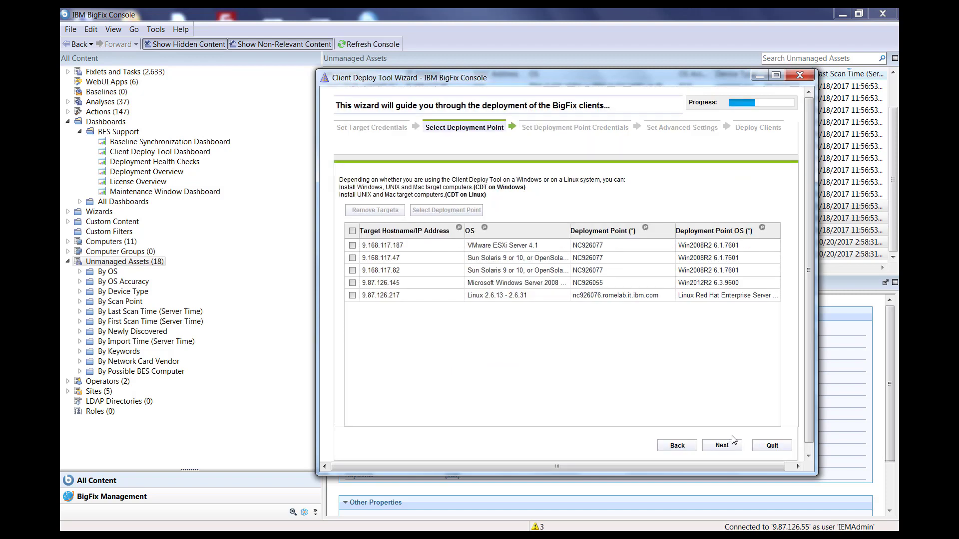
left_click(721, 445)
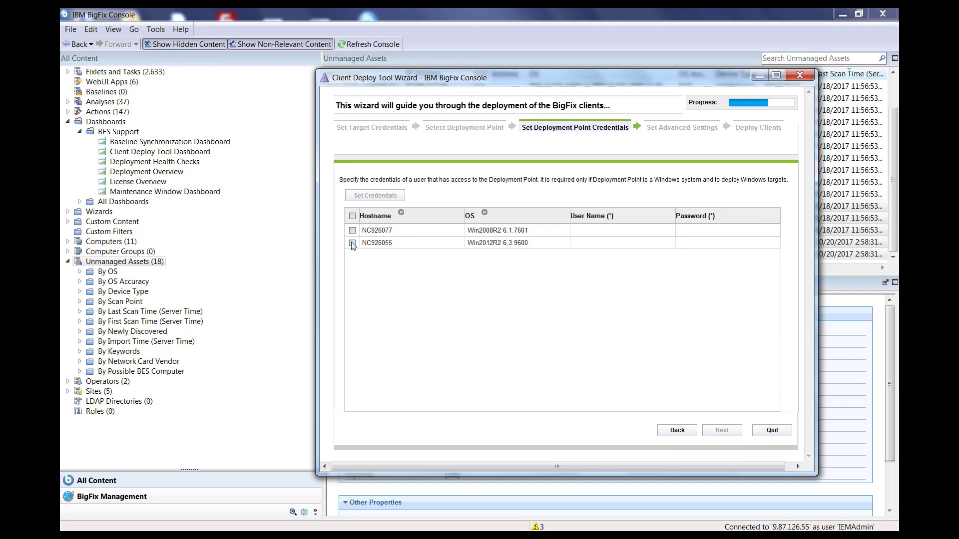
Step: Give both deployment points Administrator credentials and confirm
left_click(374, 195)
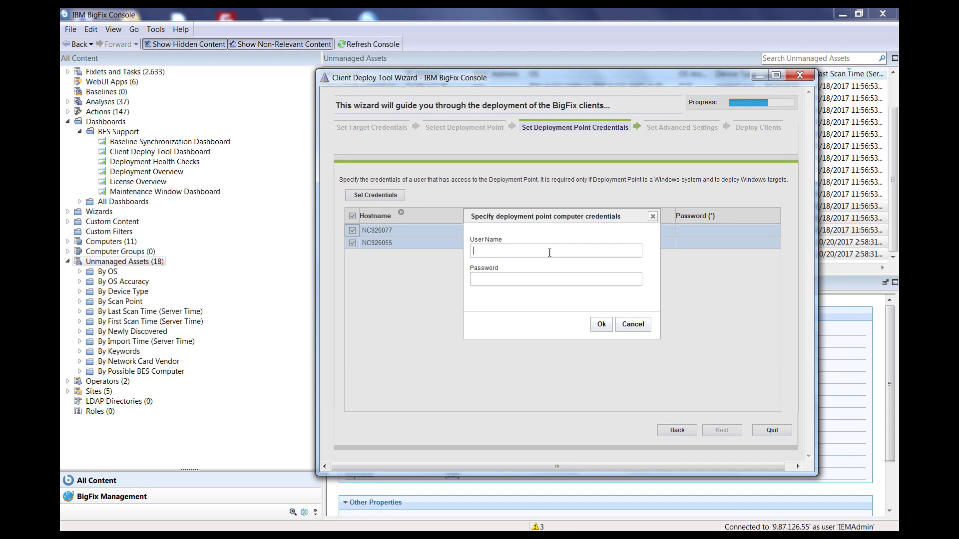
type("Administrator")
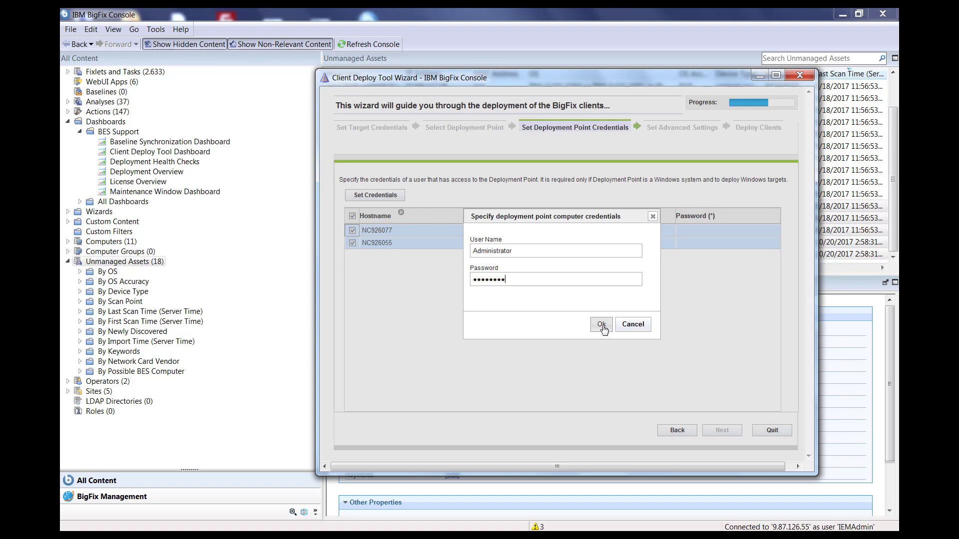
left_click(601, 324)
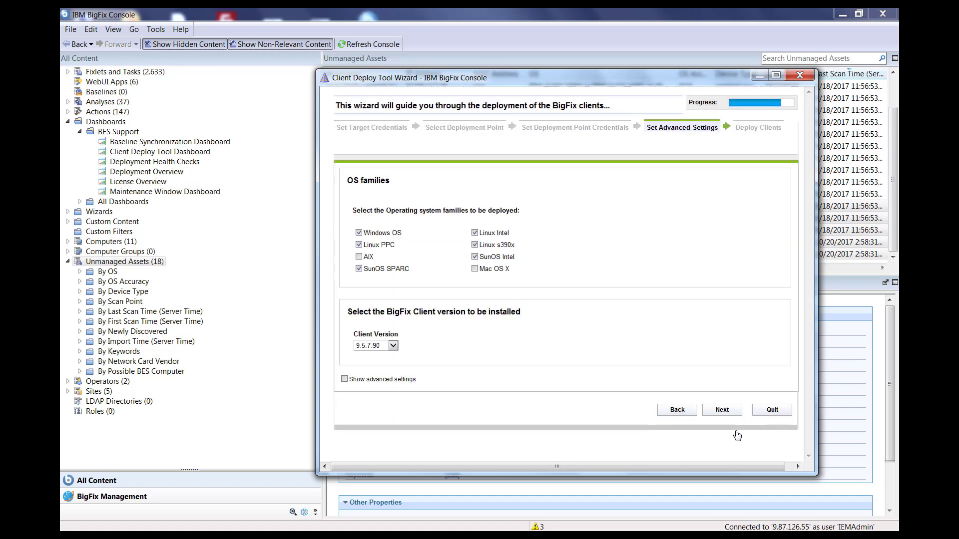
mouse_move(521, 275)
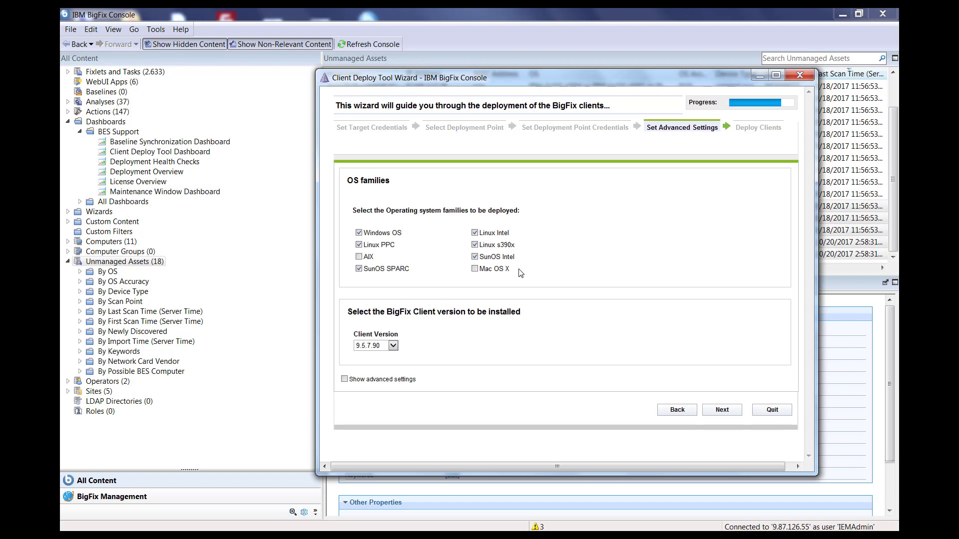
Step: Keep client version 9.5.7.90, show advanced custom and proxy settings, and continue to the summary
left_click(393, 346)
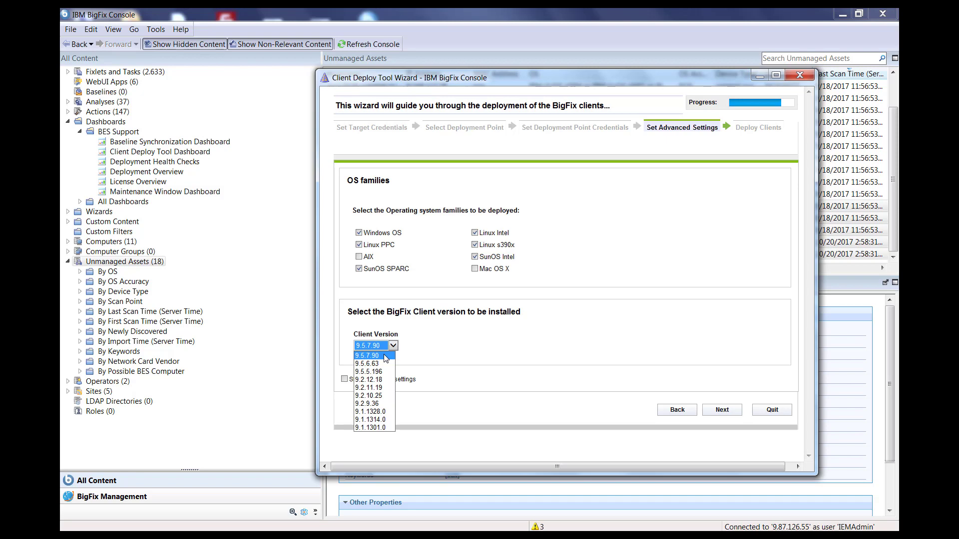
left_click(367, 356)
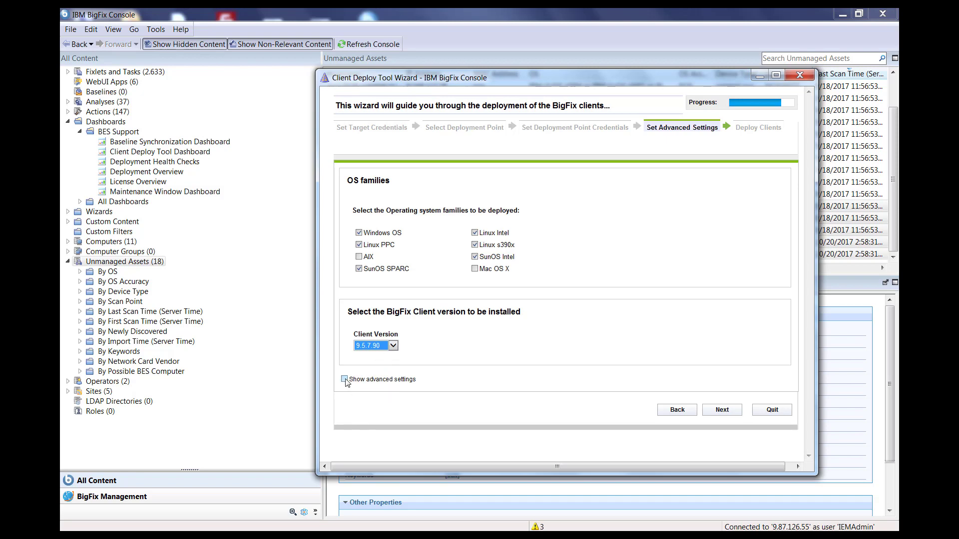
left_click(345, 380)
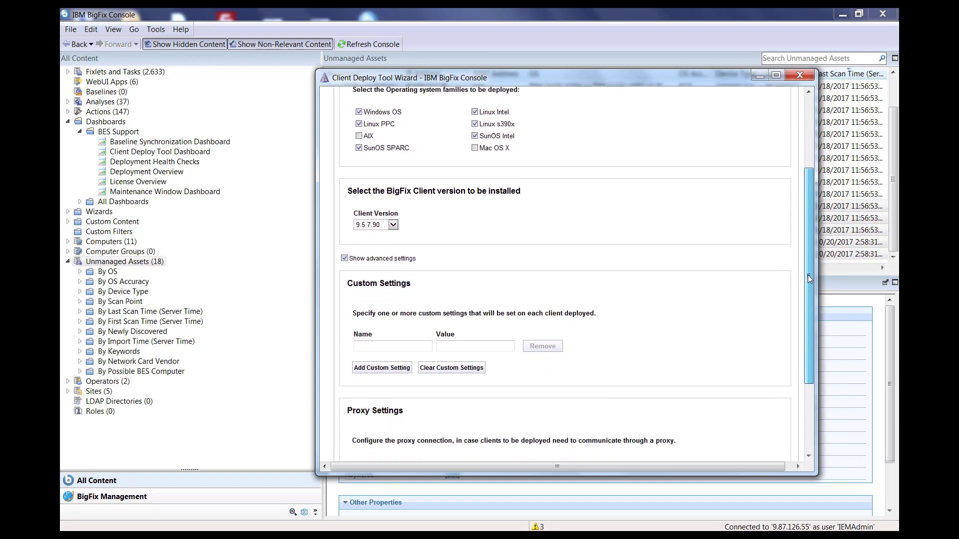
scroll("down", 3)
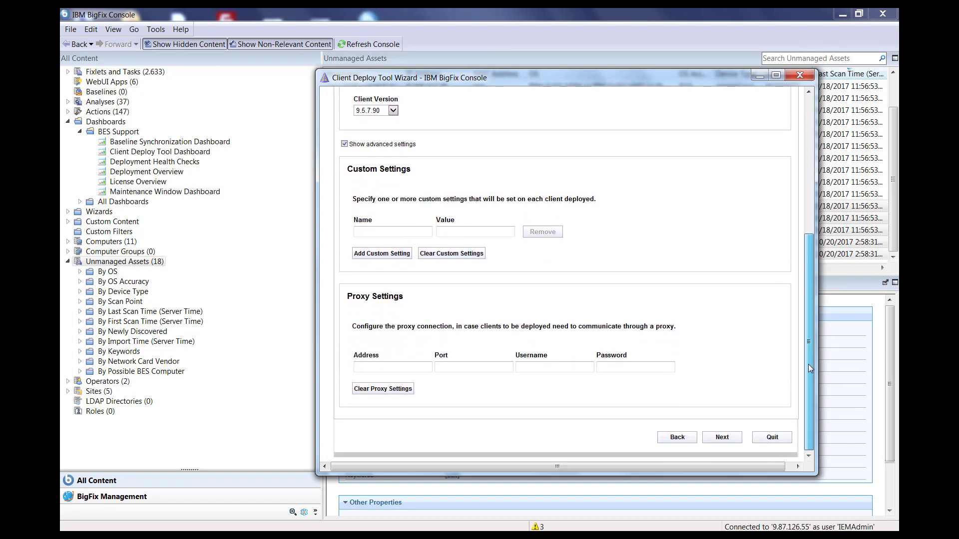
left_click(721, 437)
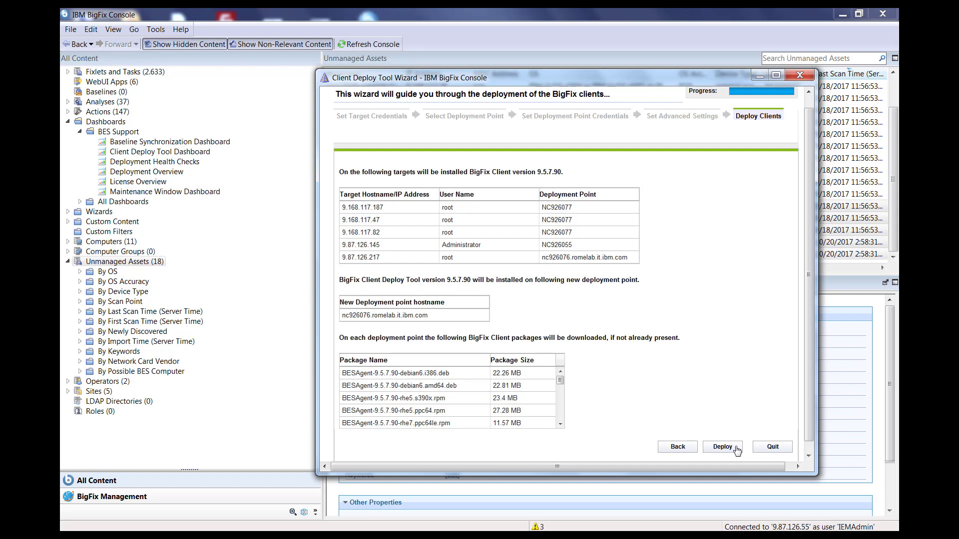
Step: Deploy BigFix Client 9.5.7.90 to the five listed targets
left_click(722, 448)
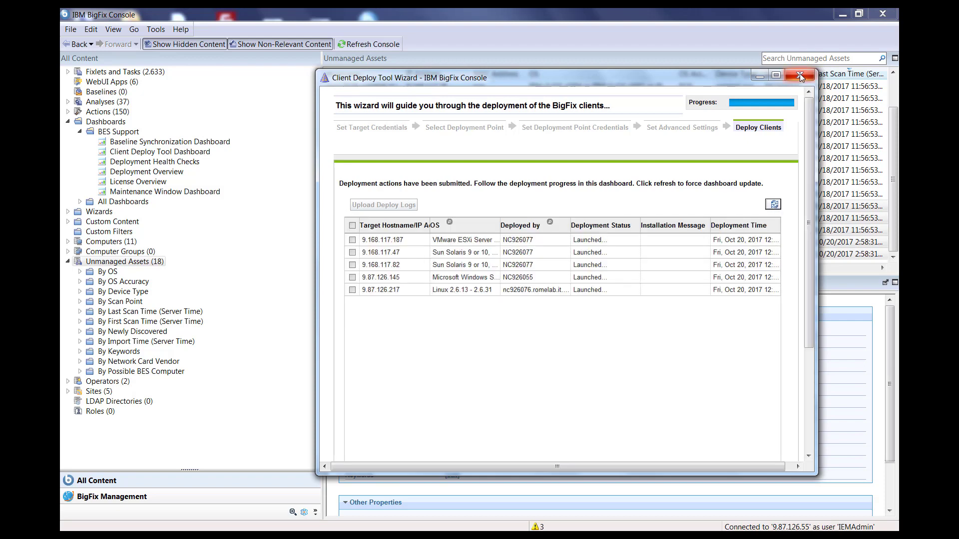
mouse_move(801, 76)
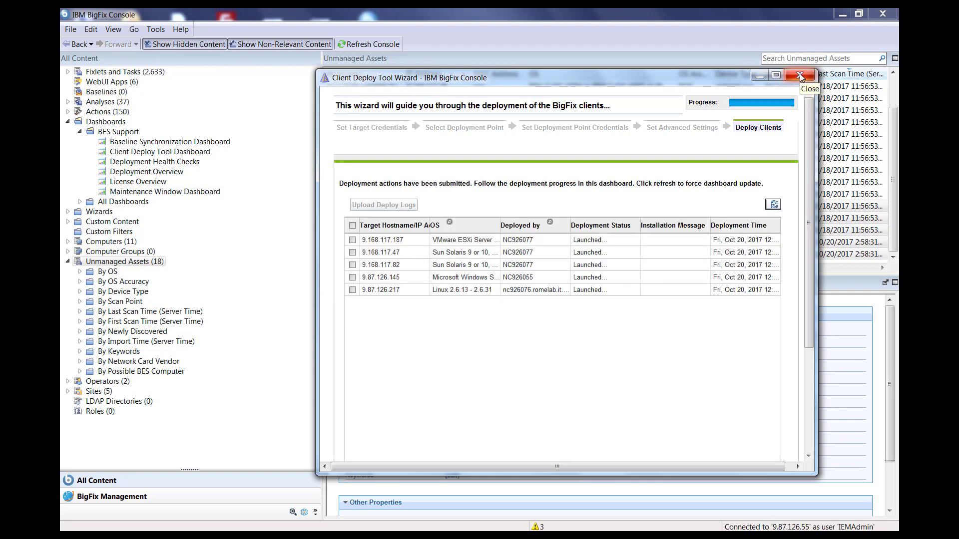
Step: Close the wizard to show the Client Deploy Tool Dashboard with per-target results
left_click(802, 75)
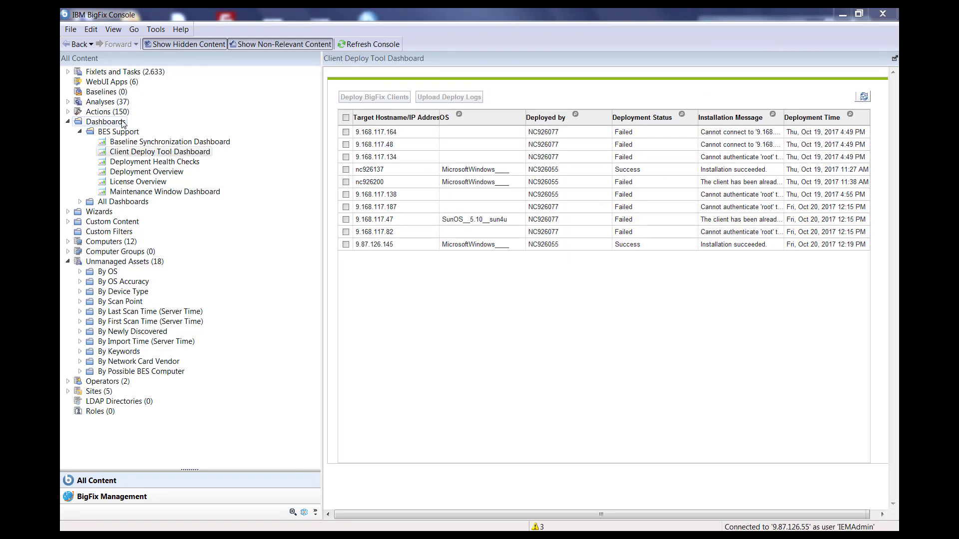